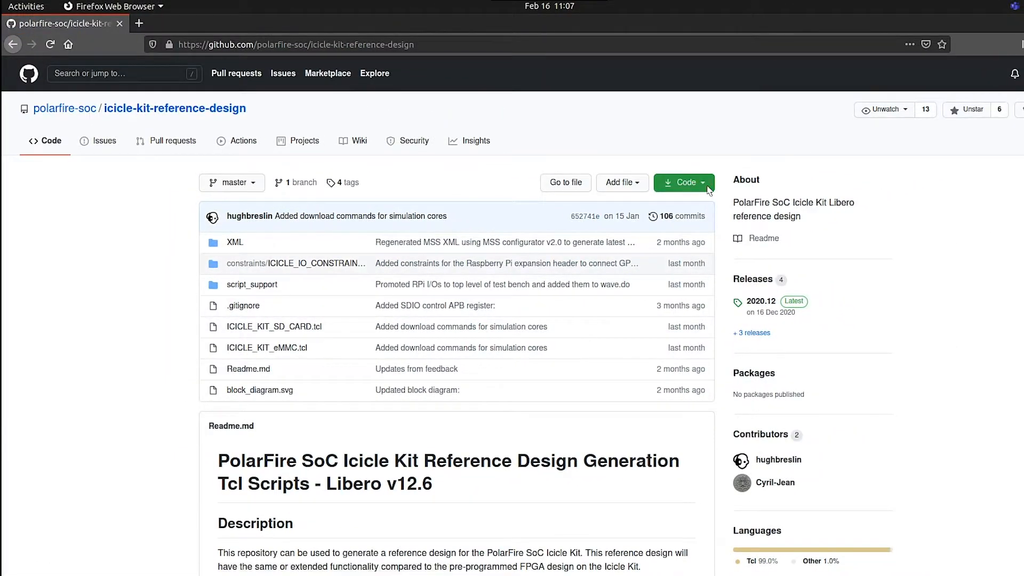
# Download the icicle-kit-reference-design repository ZIP and open it with Archive Manager.
pyautogui.click(683, 182)
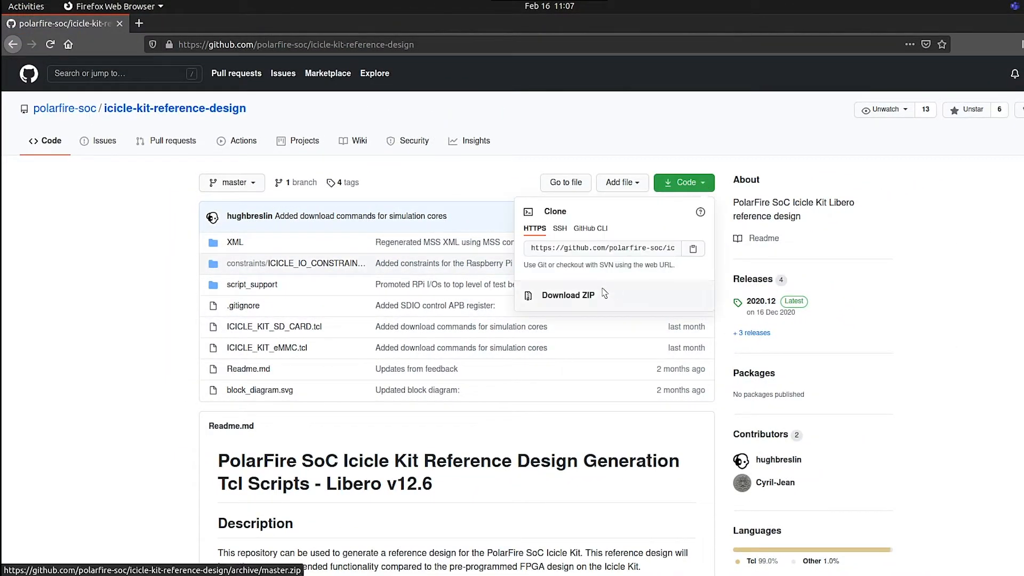
pyautogui.click(567, 295)
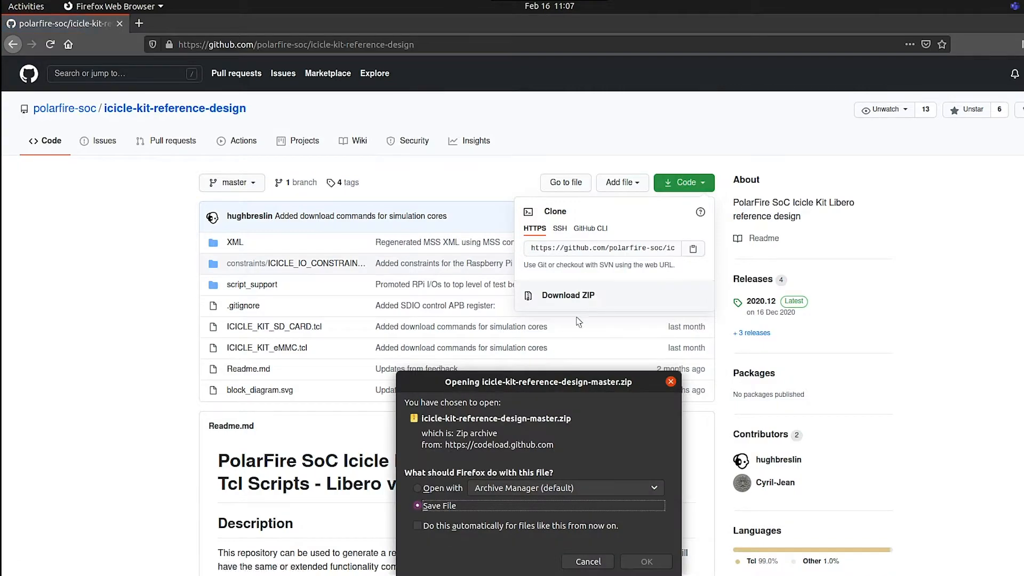
pyautogui.click(417, 488)
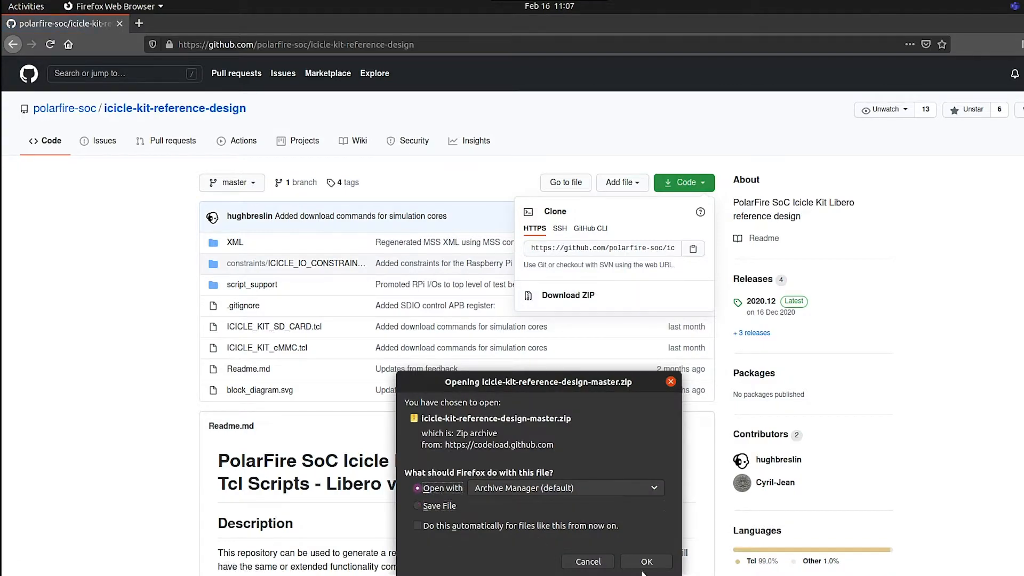
pyautogui.click(646, 562)
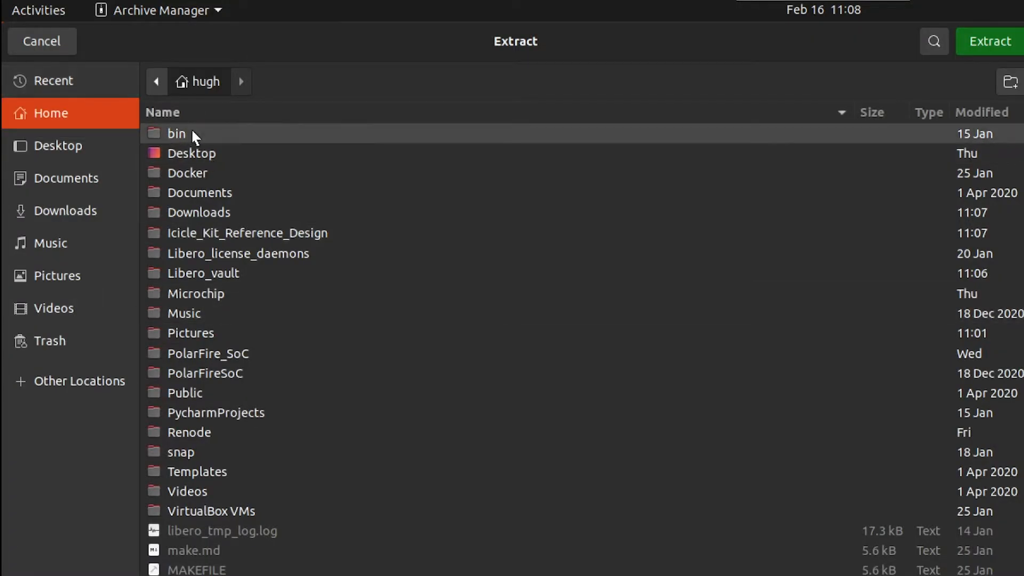
# Extract the archive into the home Icicle_Kit_Reference_Design folder and acknowledge completion.
pyautogui.doubleClick(247, 233)
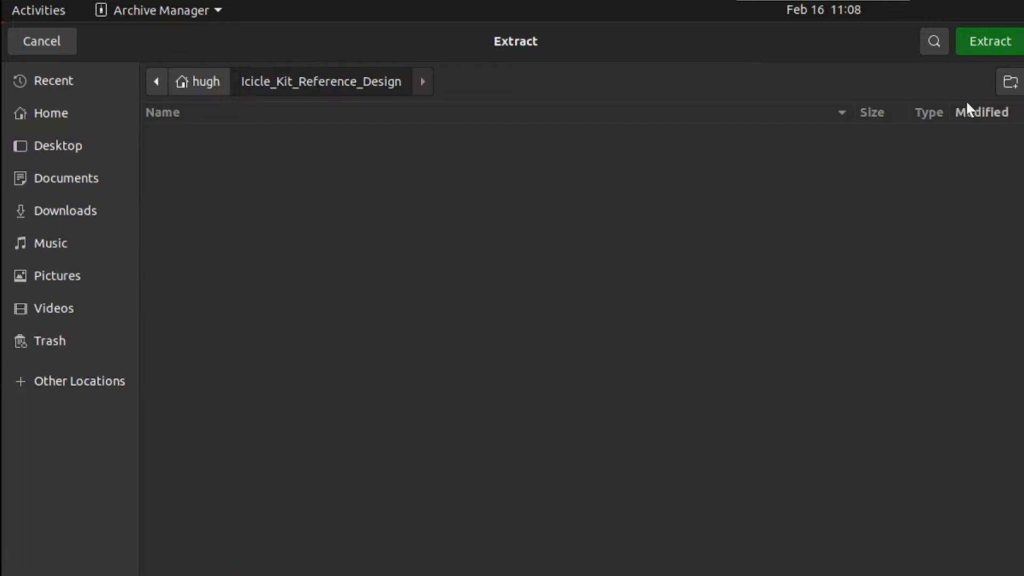
pyautogui.click(992, 41)
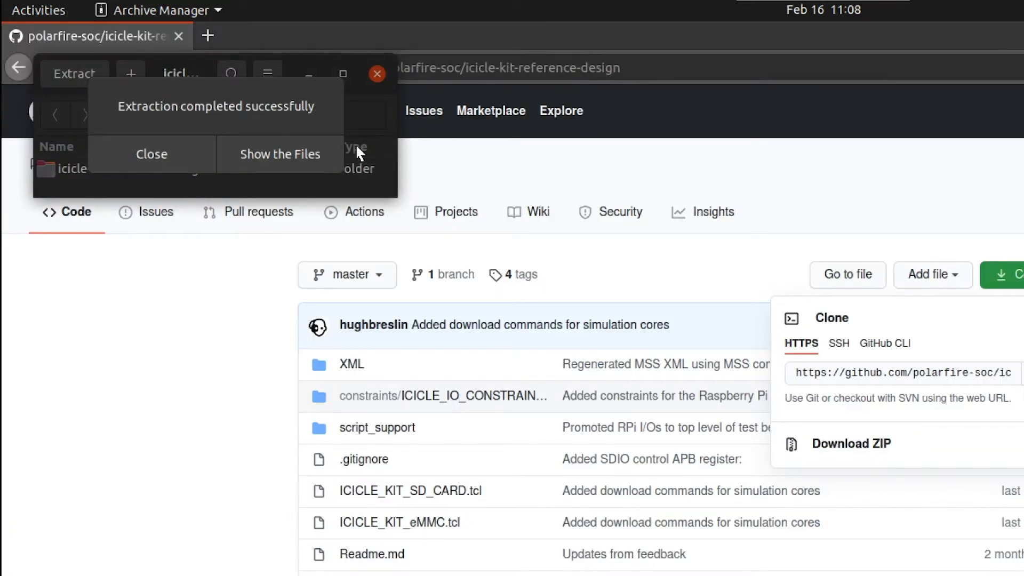
pyautogui.click(279, 154)
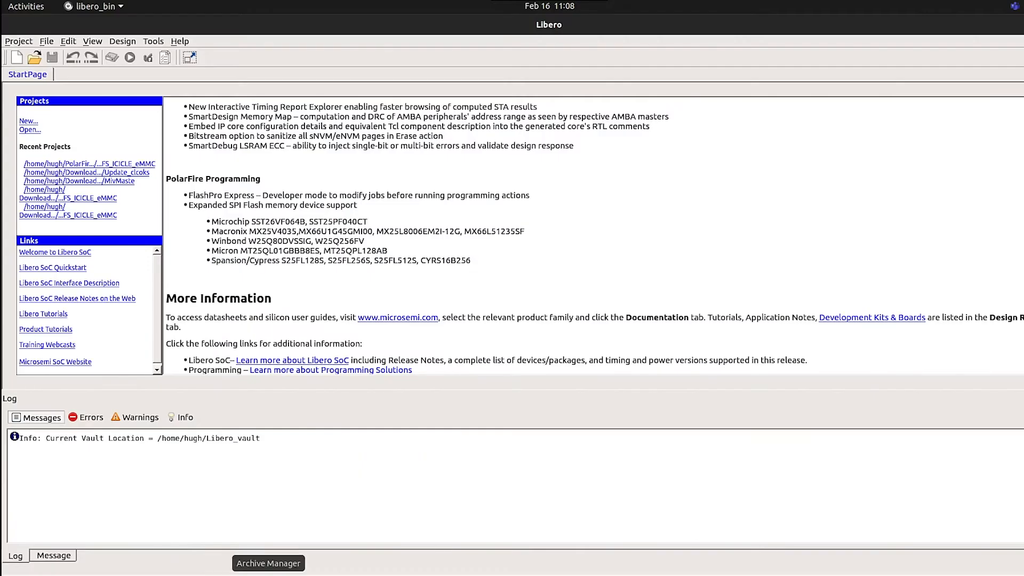
# Open Project > Execute Script... to bring up the script dialog.
pyautogui.click(19, 41)
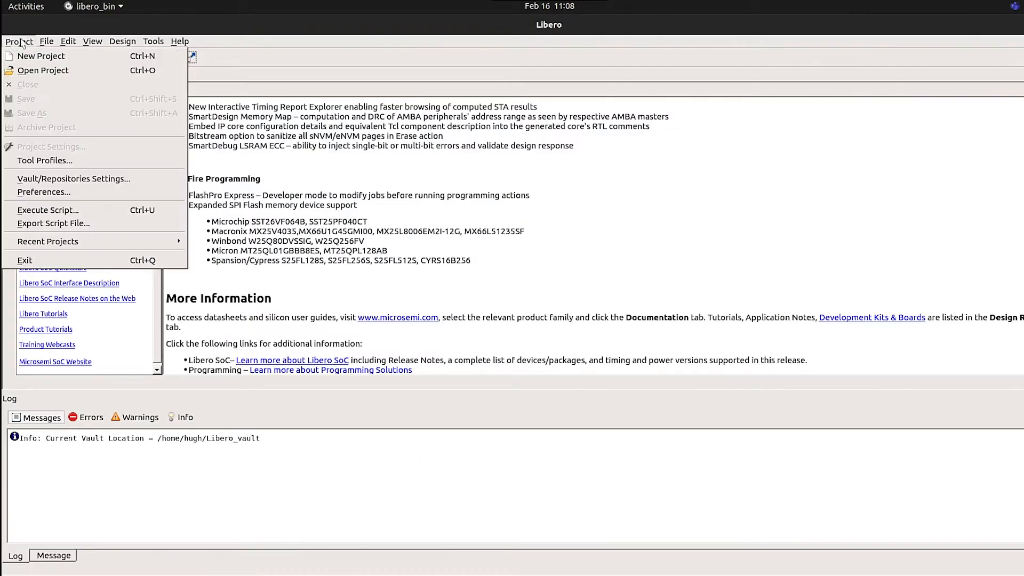
pyautogui.moveTo(53, 223)
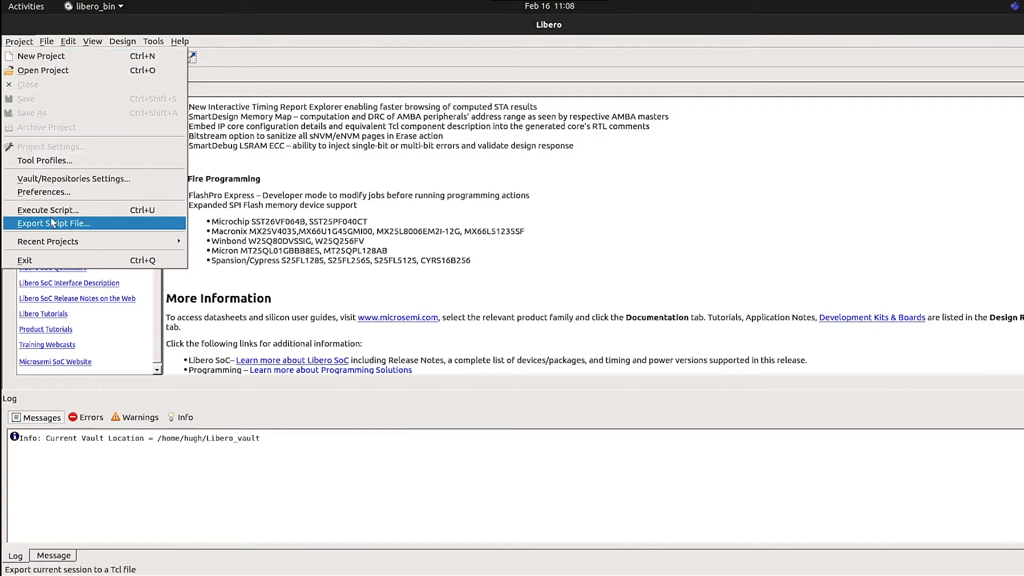
pyautogui.click(19, 41)
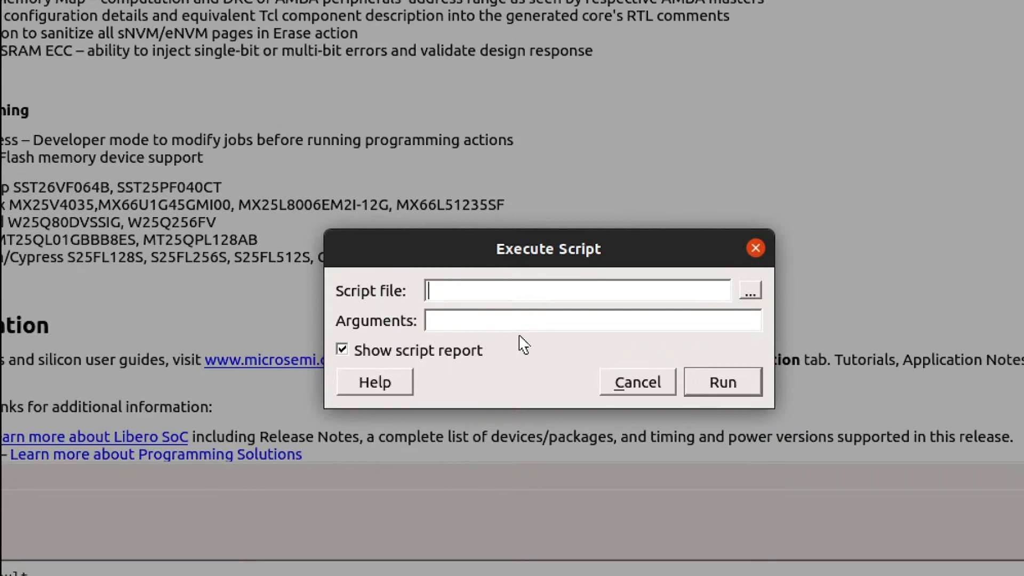
# Browse to Icicle_Kit_Reference_Design, select ICICLE_KIT_eMMC.tcl, and run it.
pyautogui.click(749, 290)
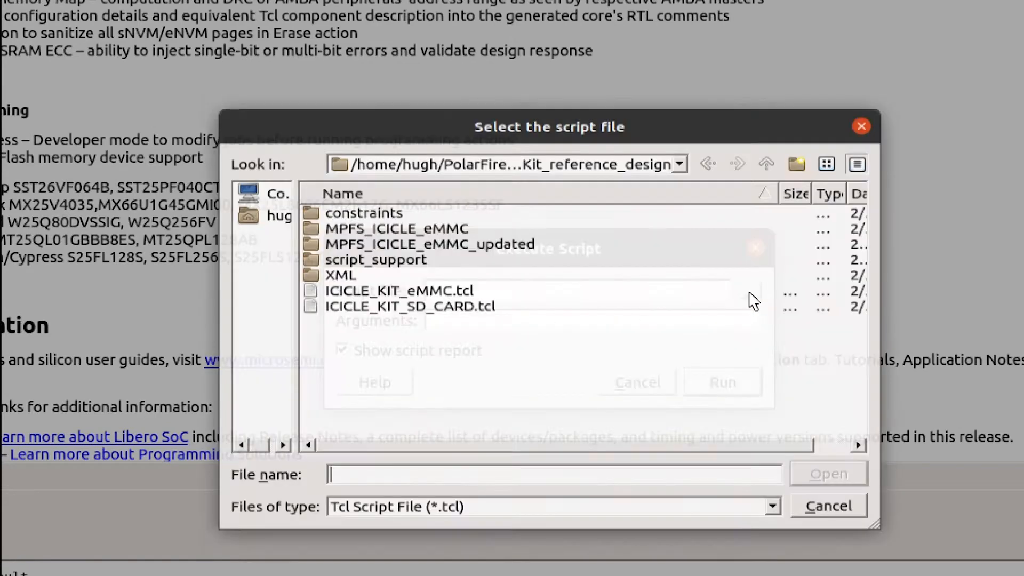
pyautogui.click(266, 193)
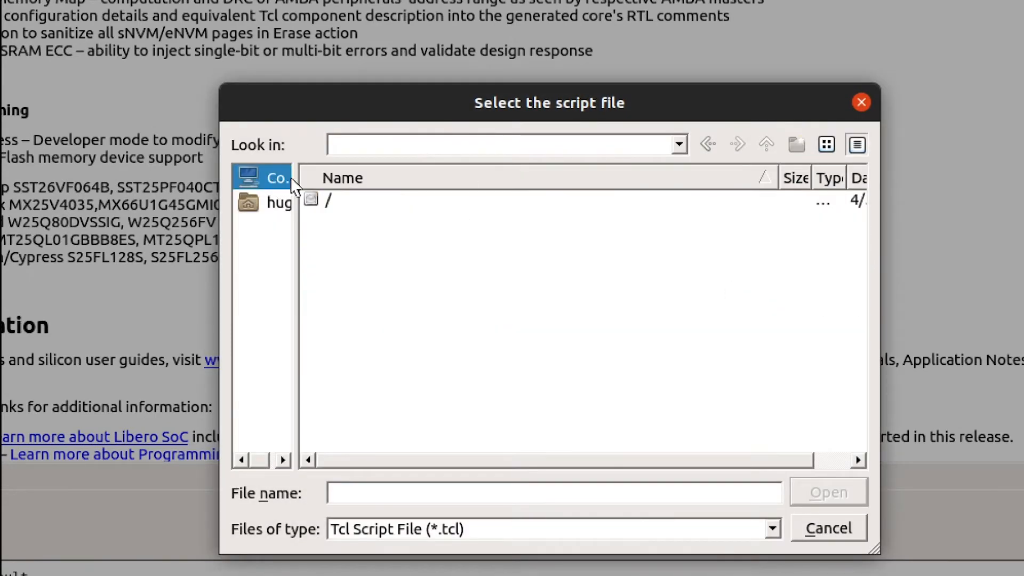
pyautogui.click(278, 201)
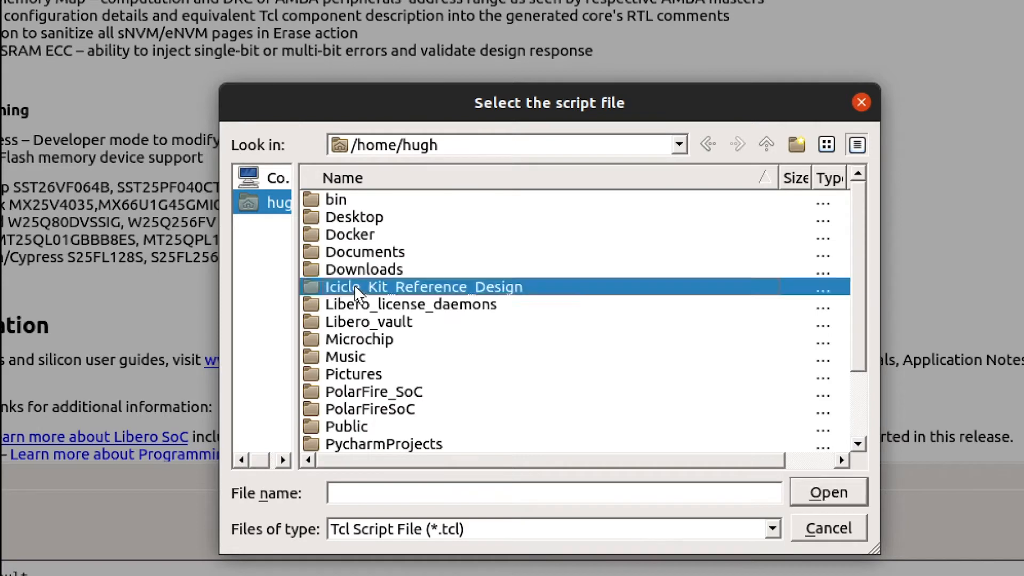
pyautogui.doubleClick(423, 286)
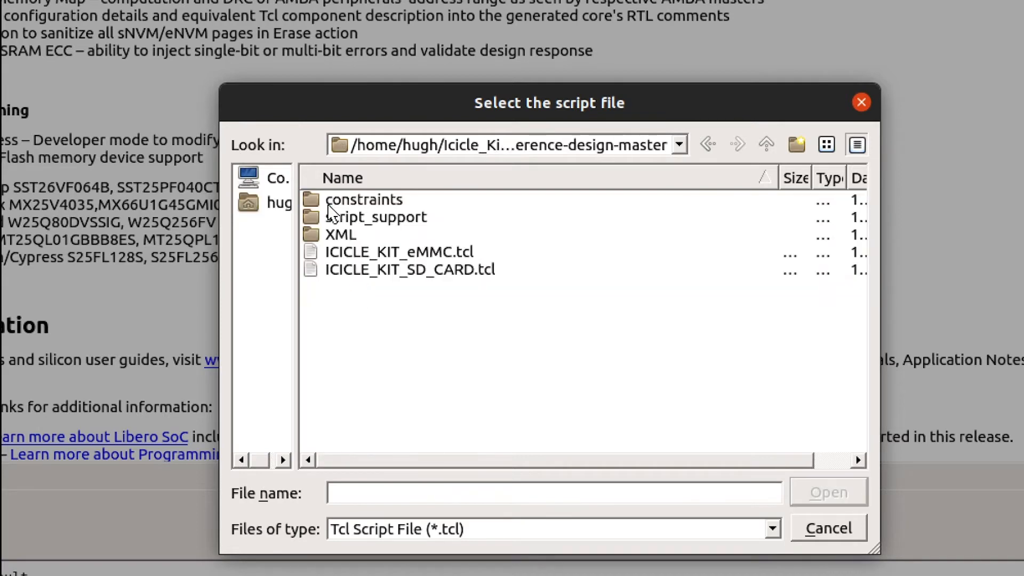
pyautogui.moveTo(352, 269)
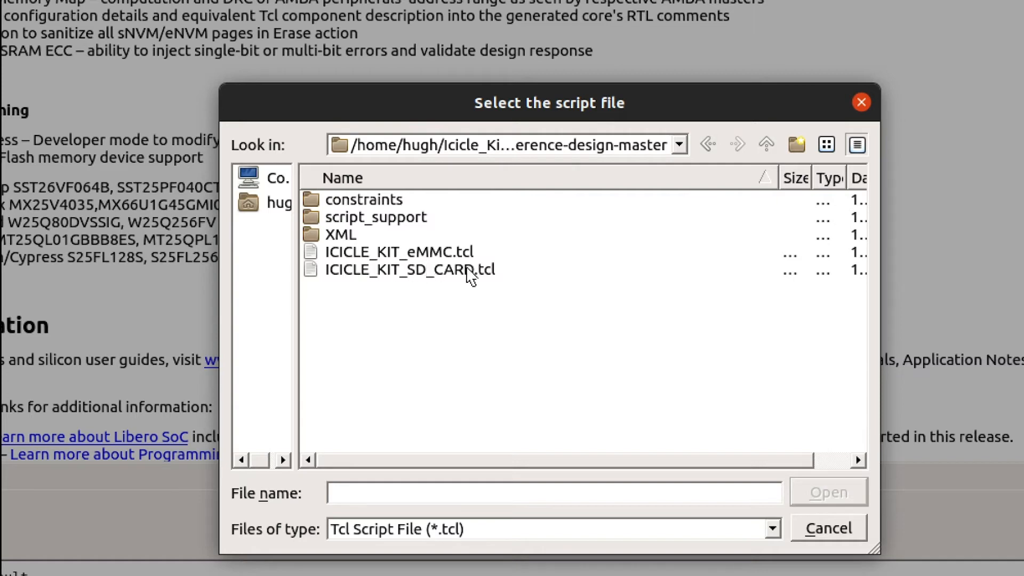
pyautogui.moveTo(464, 289)
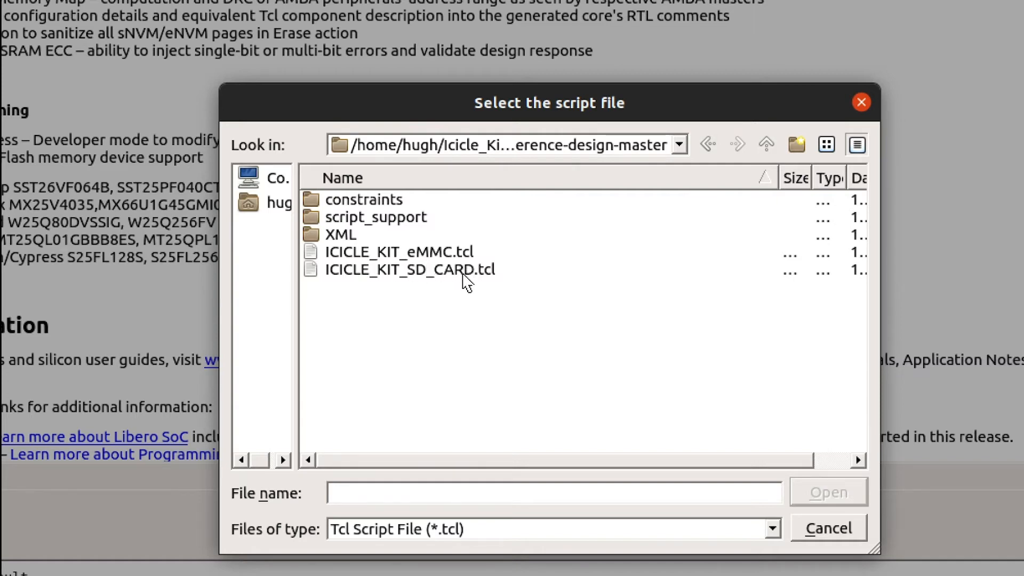
pyautogui.click(399, 251)
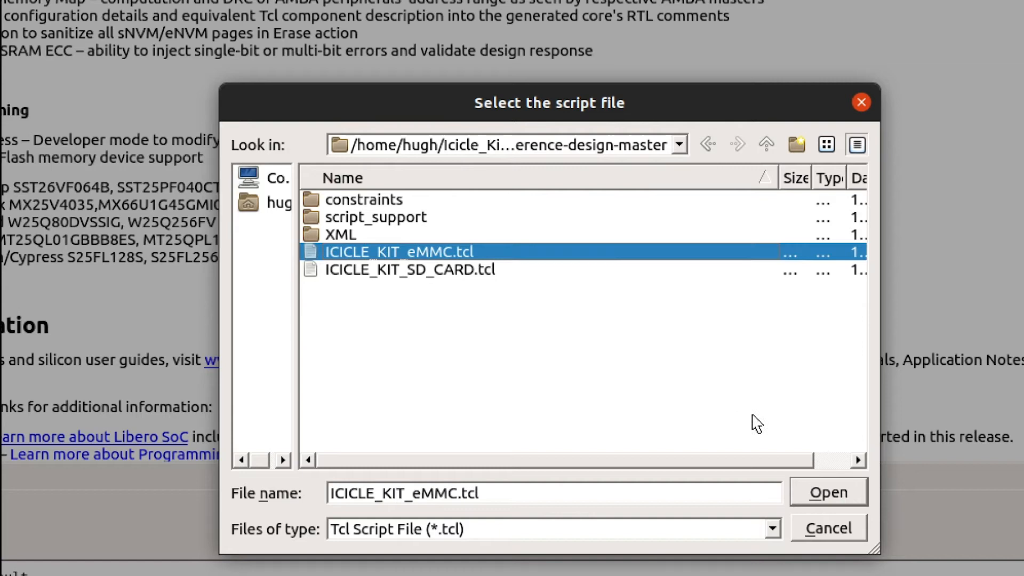
pyautogui.click(827, 491)
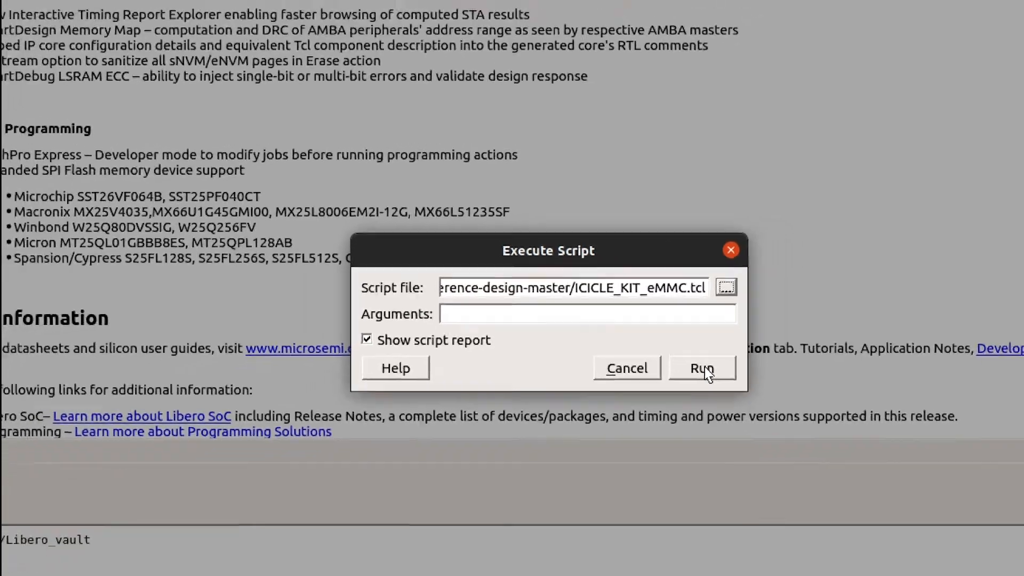
pyautogui.click(701, 367)
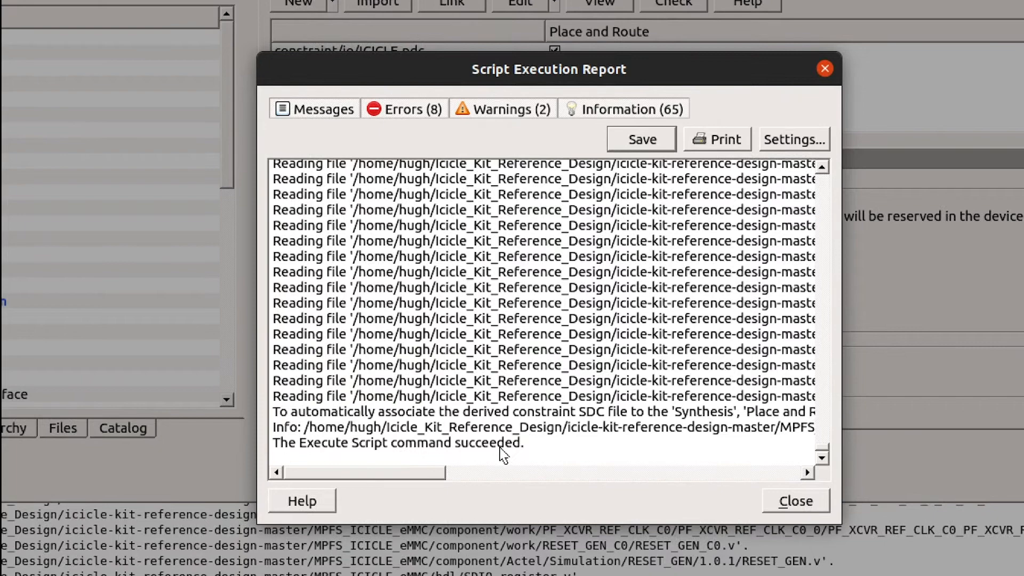
pyautogui.moveTo(319, 466)
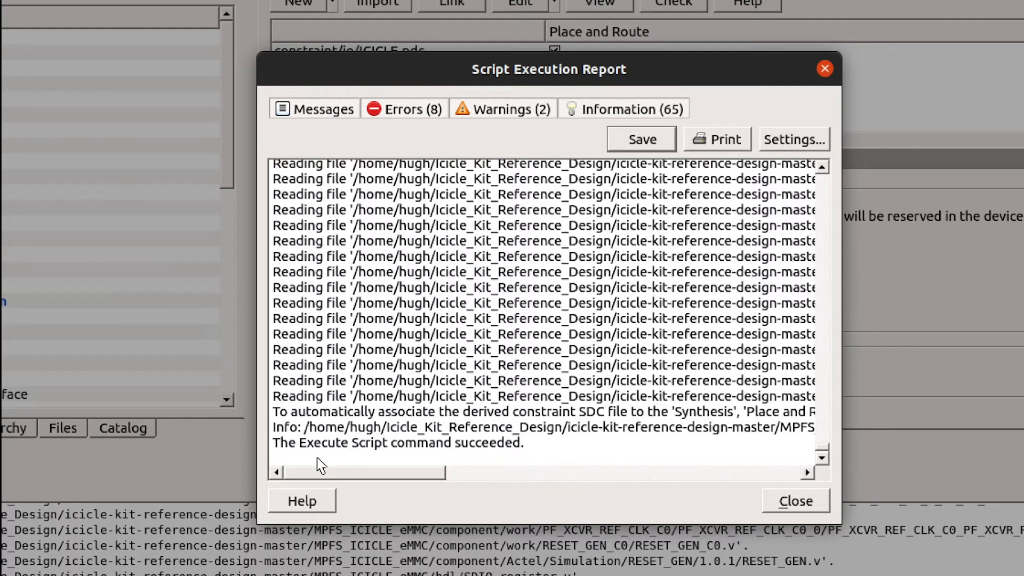
pyautogui.moveTo(297, 437)
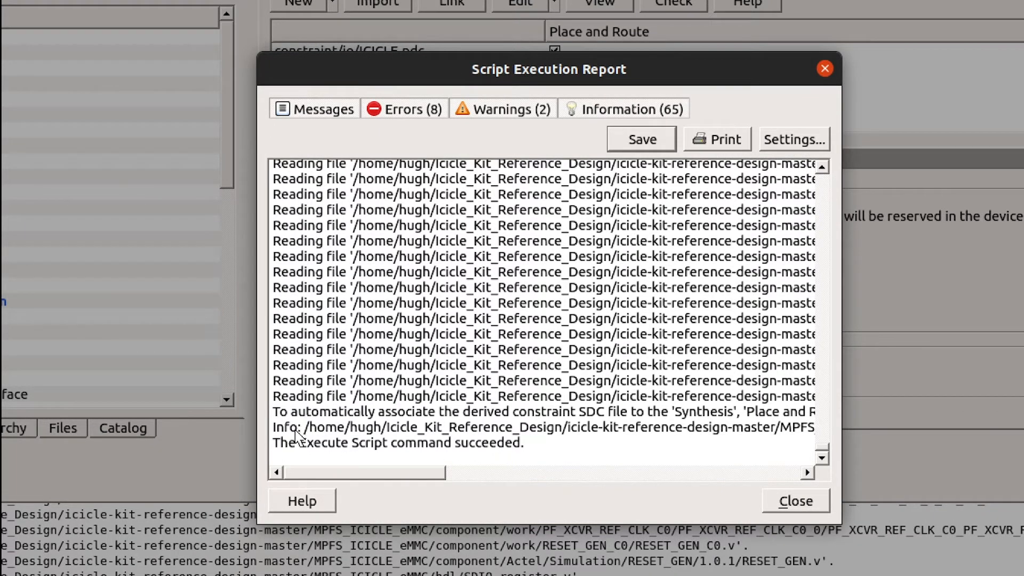
# Confirm 'The Execute Script command succeeded' in the report, then close it.
pyautogui.moveTo(278, 443); pyautogui.dragTo(375, 442)
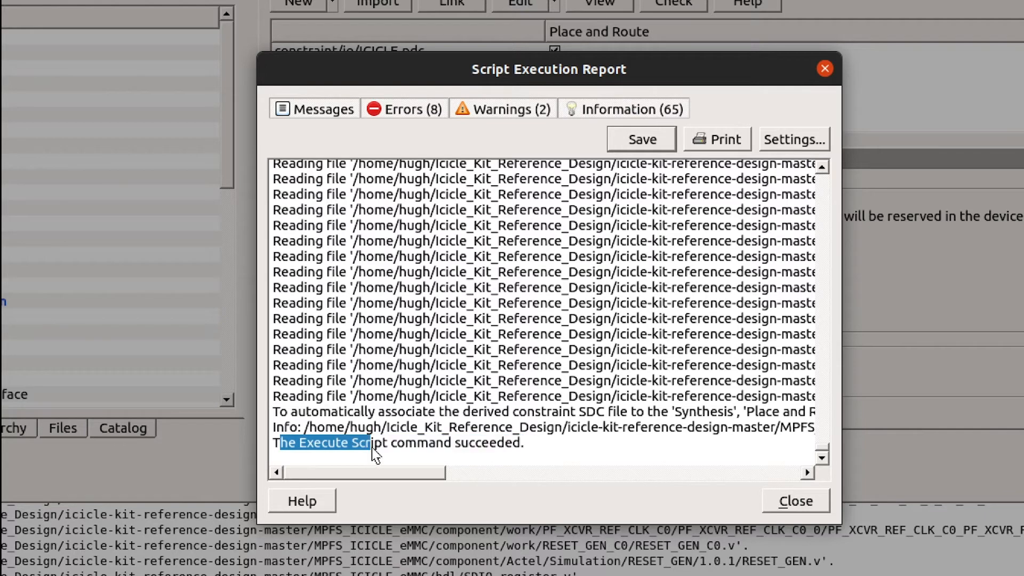
pyautogui.click(536, 462)
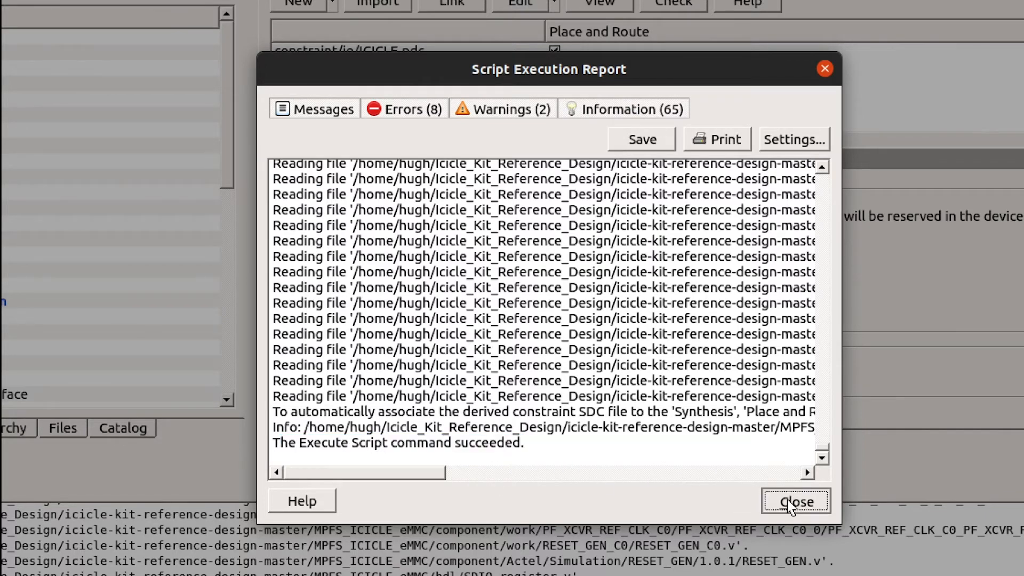
pyautogui.click(796, 501)
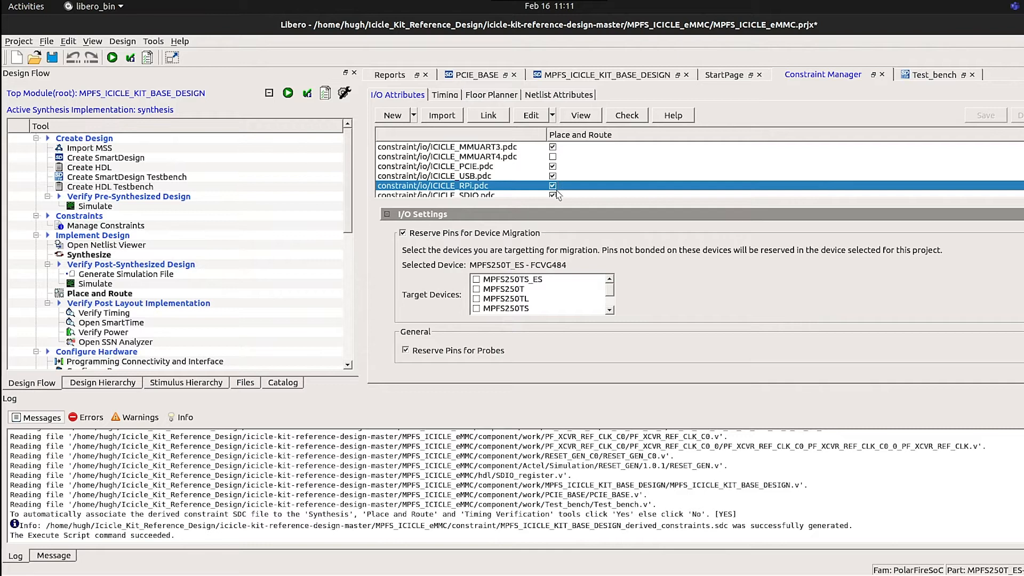
pyautogui.moveTo(564, 193)
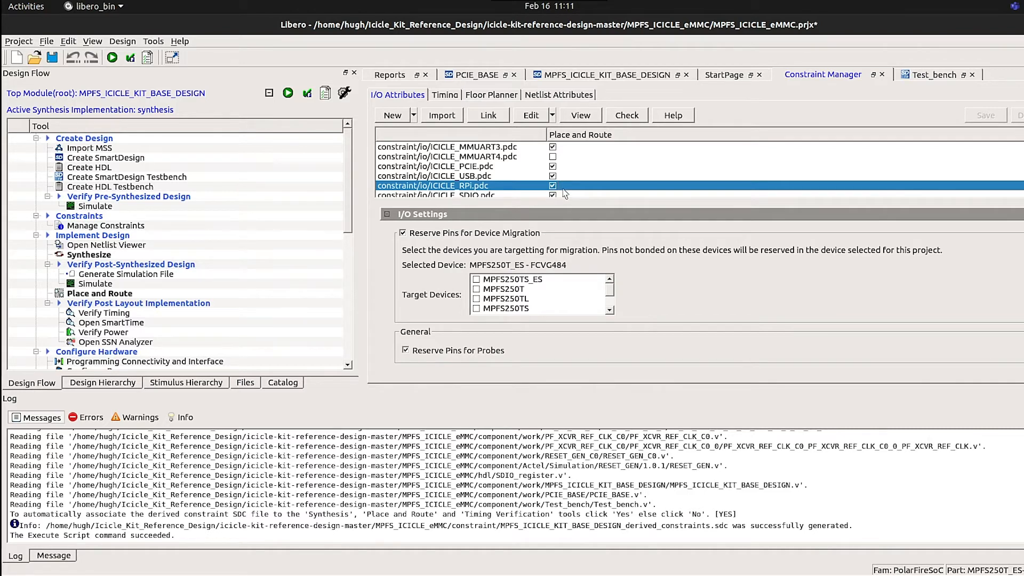
# View the Timing constraint files and zoom the MPFS_ICICLE_KIT_BASE_DESIGN canvas to fit.
pyautogui.click(445, 94)
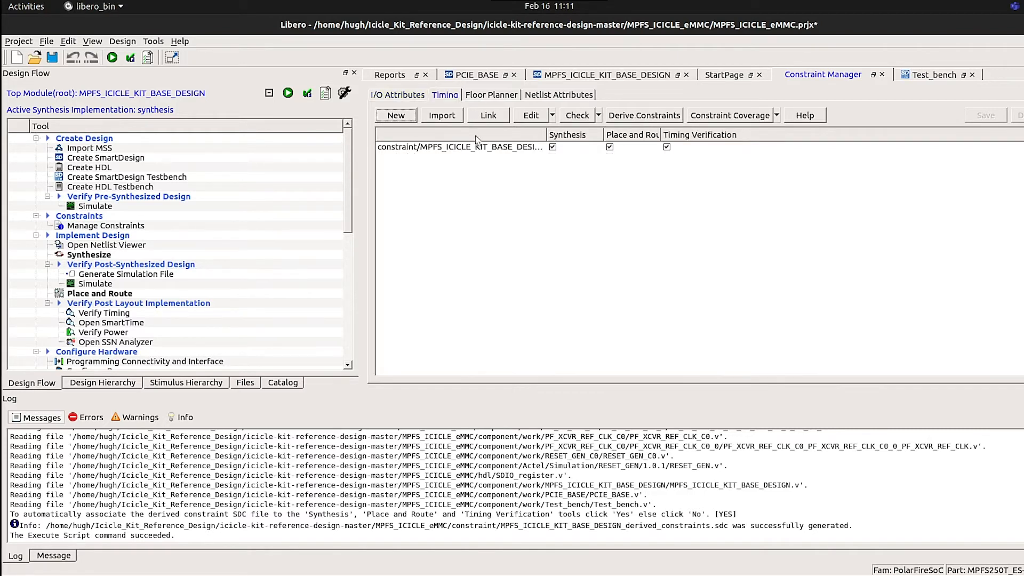
pyautogui.moveTo(617, 105)
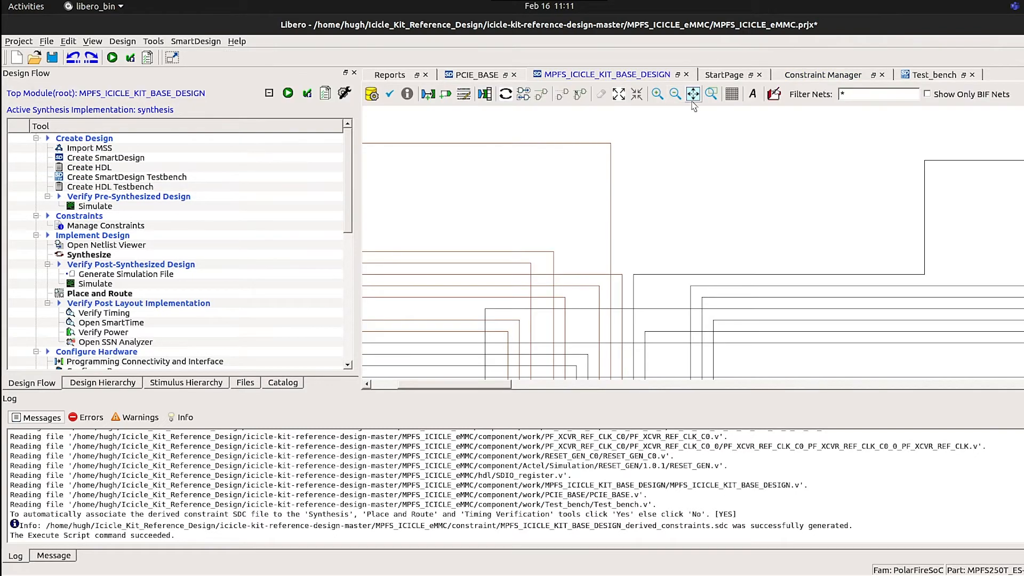
pyautogui.click(692, 95)
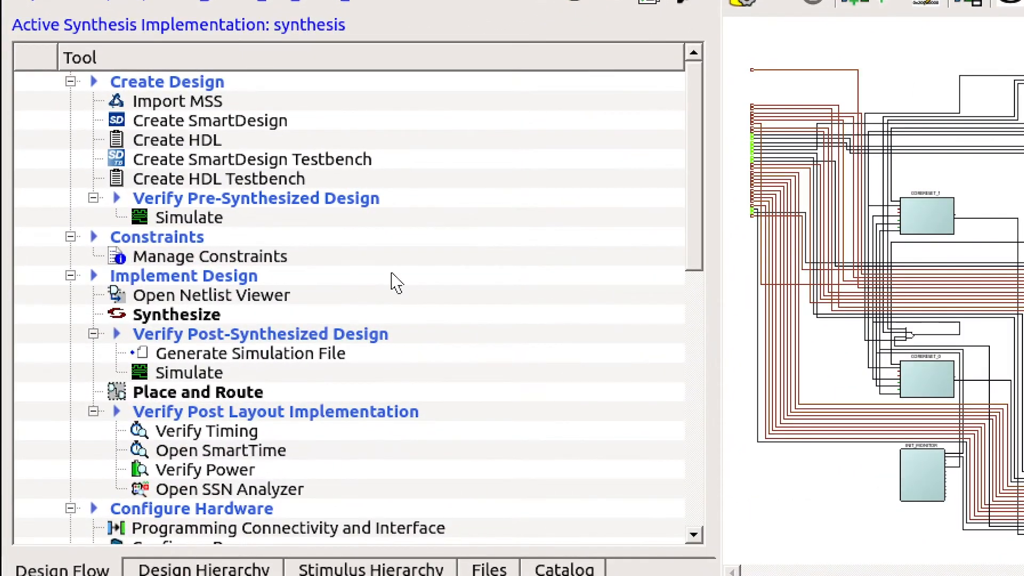
# Scroll the Design Flow to Program Design and choose Generate Bitstream.
pyautogui.scroll(-3)
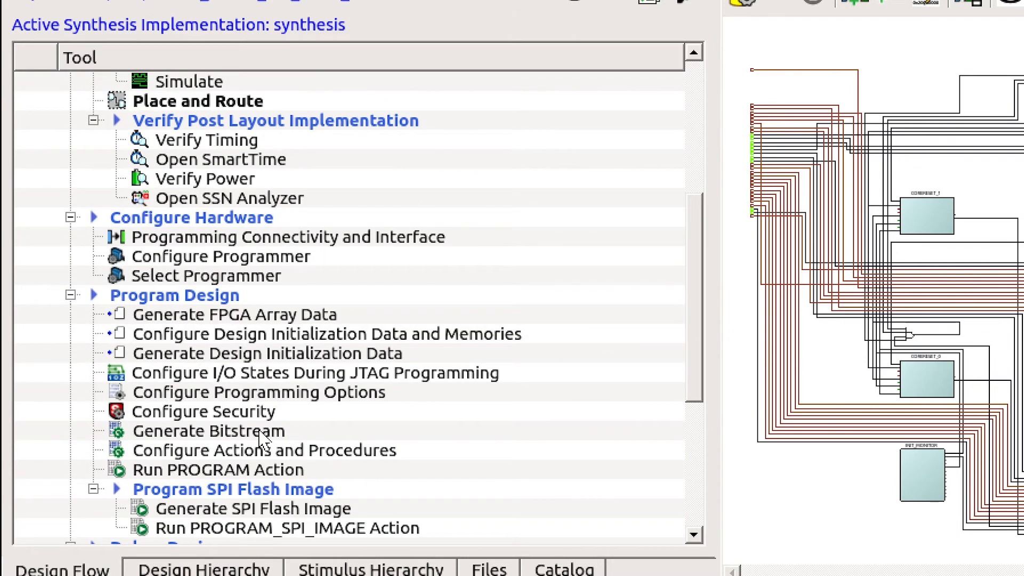
pyautogui.click(208, 430)
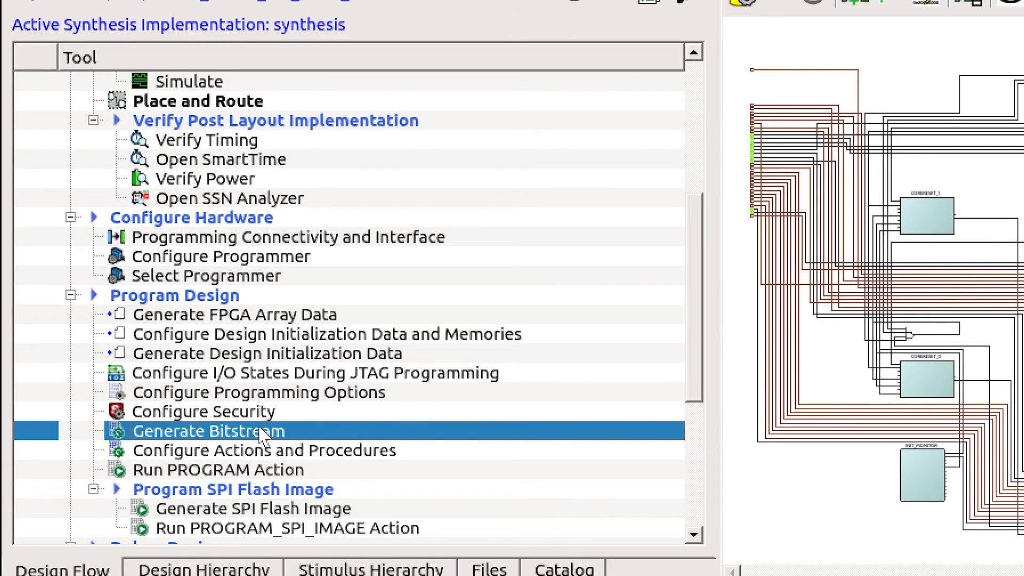